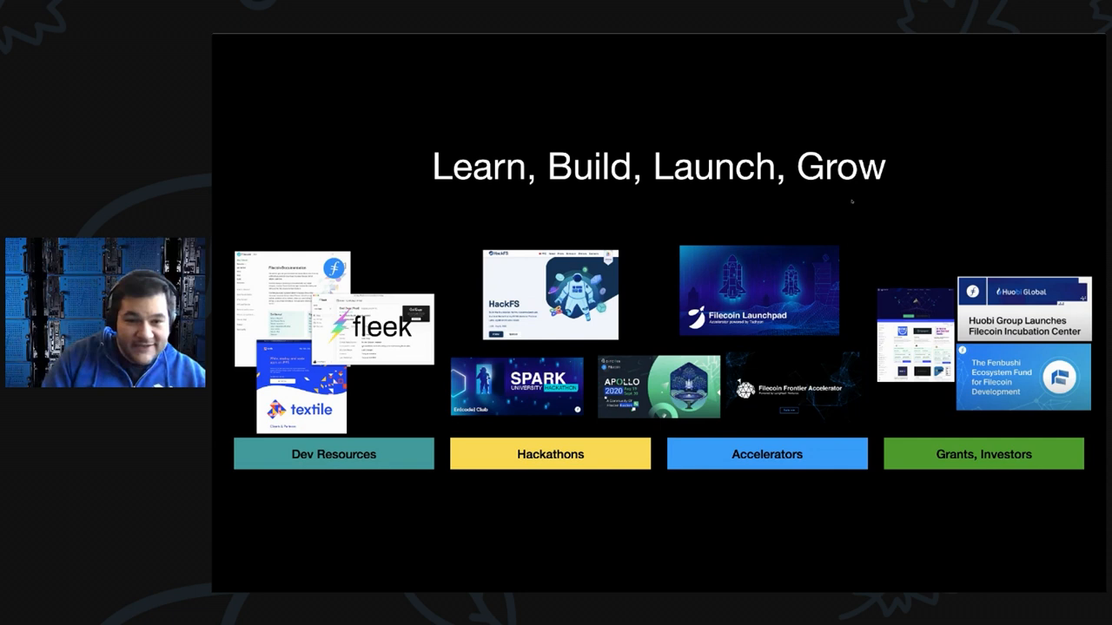
pyautogui.press('Right')
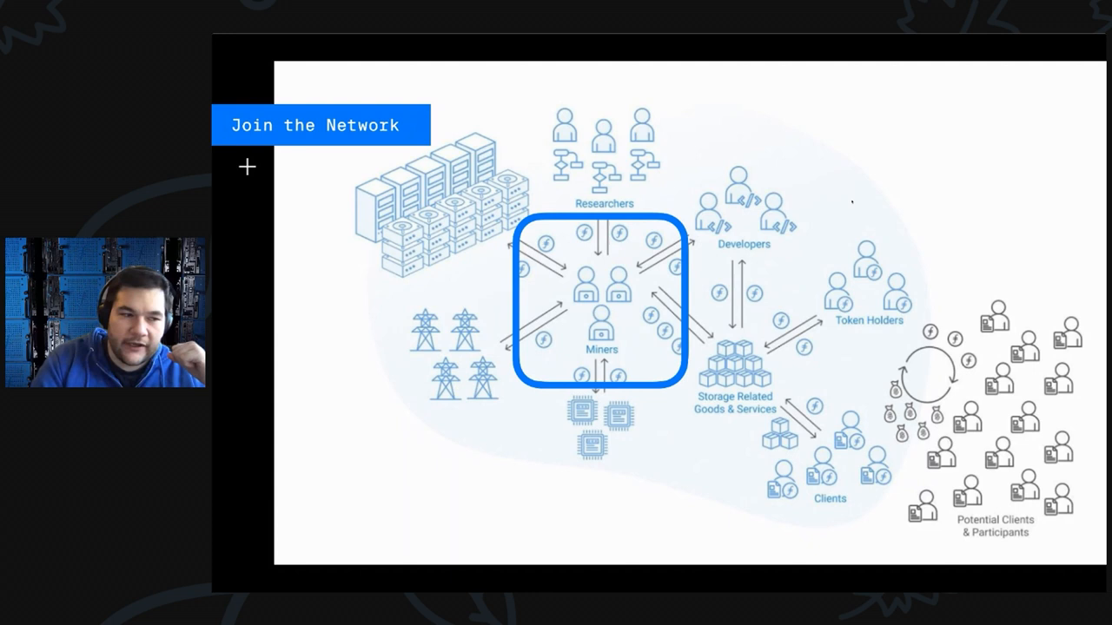
pyautogui.press('Right')
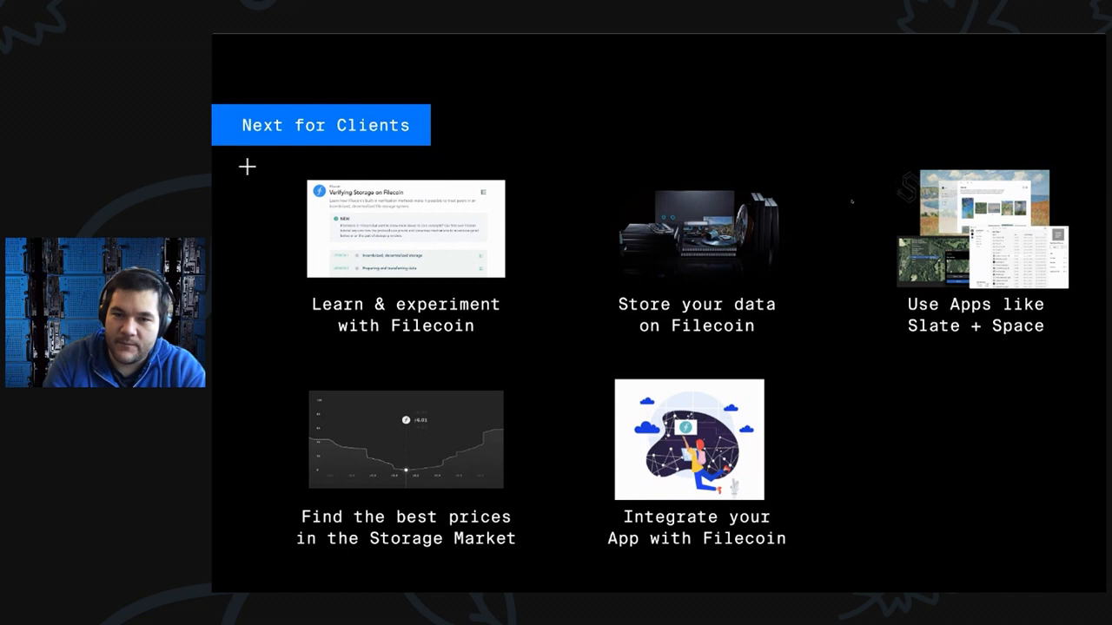
pyautogui.press('Right')
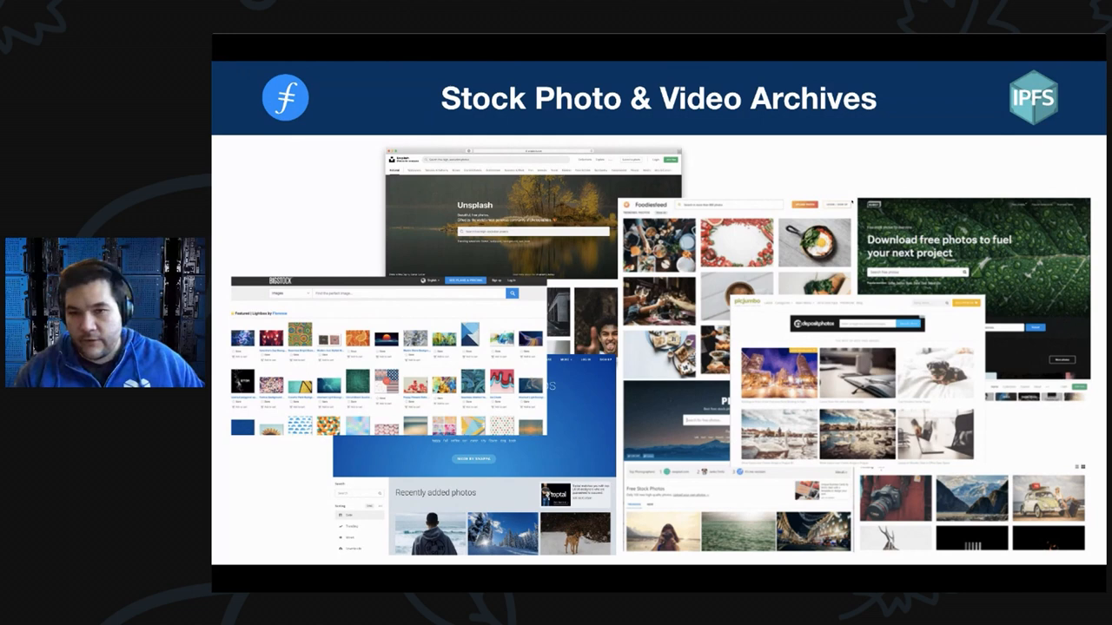
pyautogui.press('right')
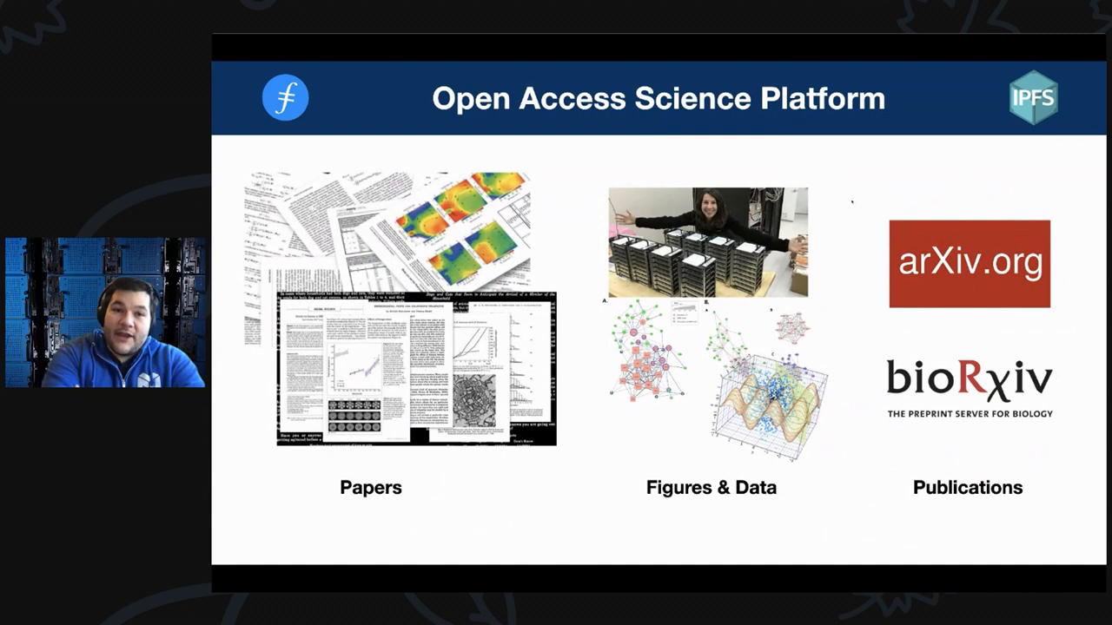